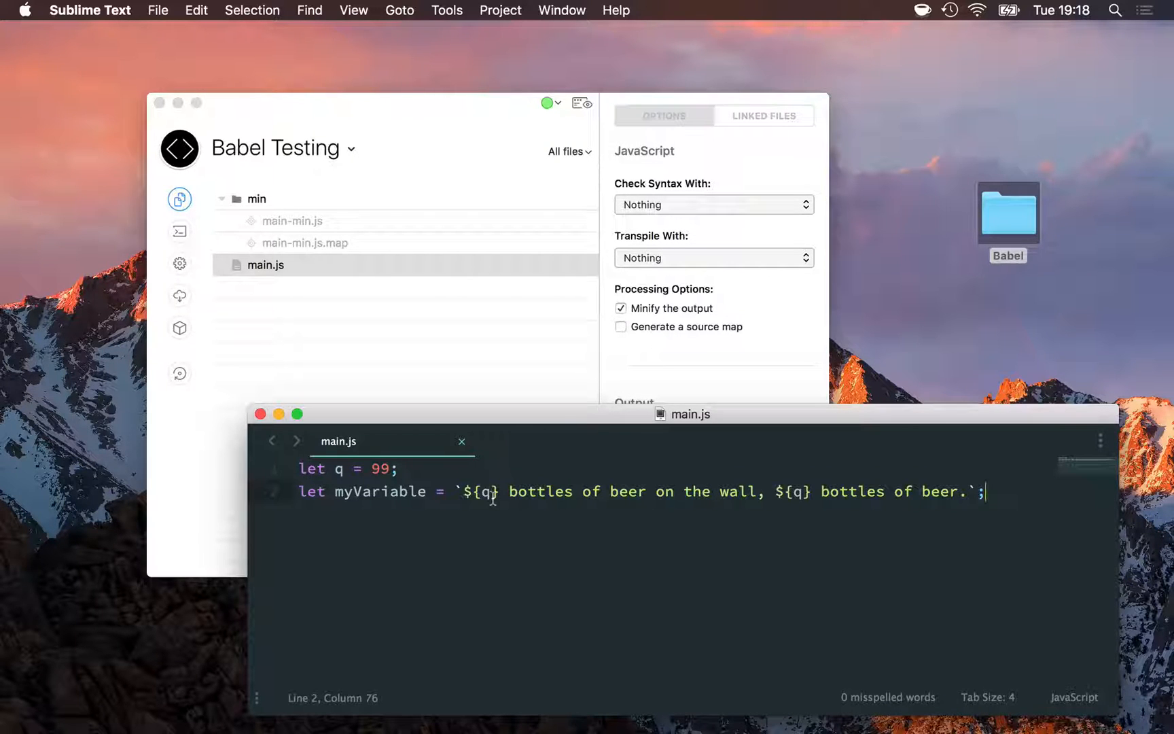
mouse_move(463, 376)
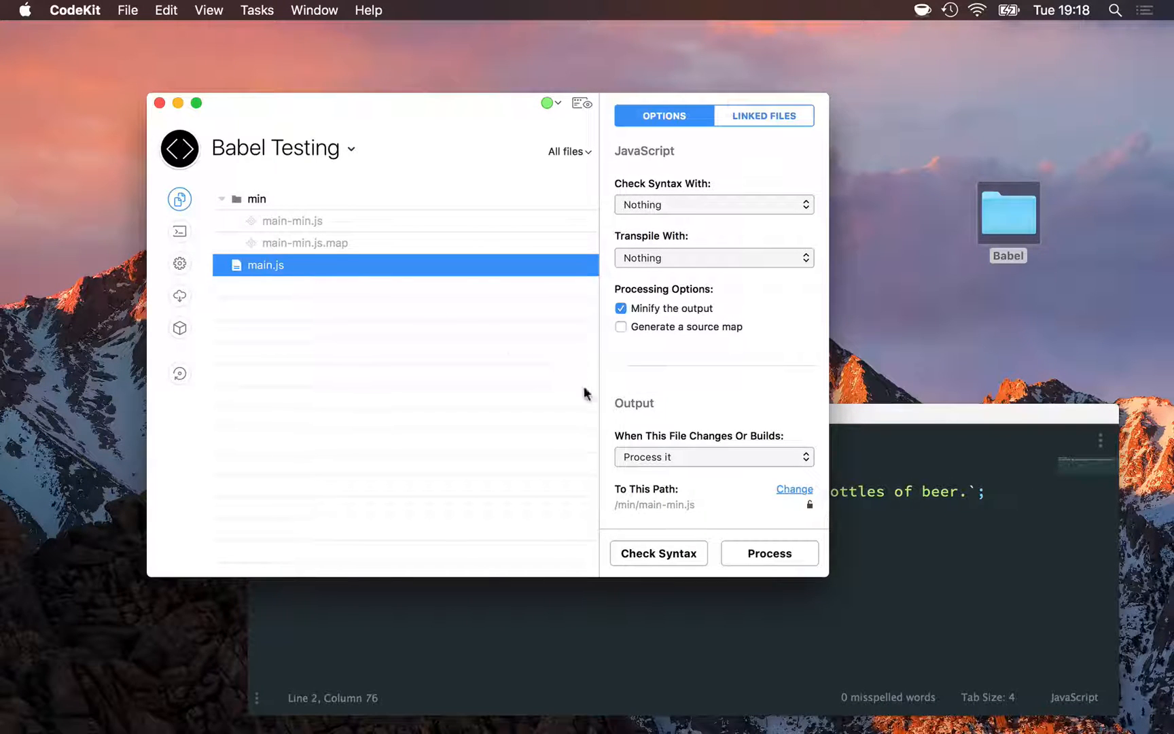
Bring up the build log for main.js showing the UglifyJS syntax error on its ES6 code
click(768, 553)
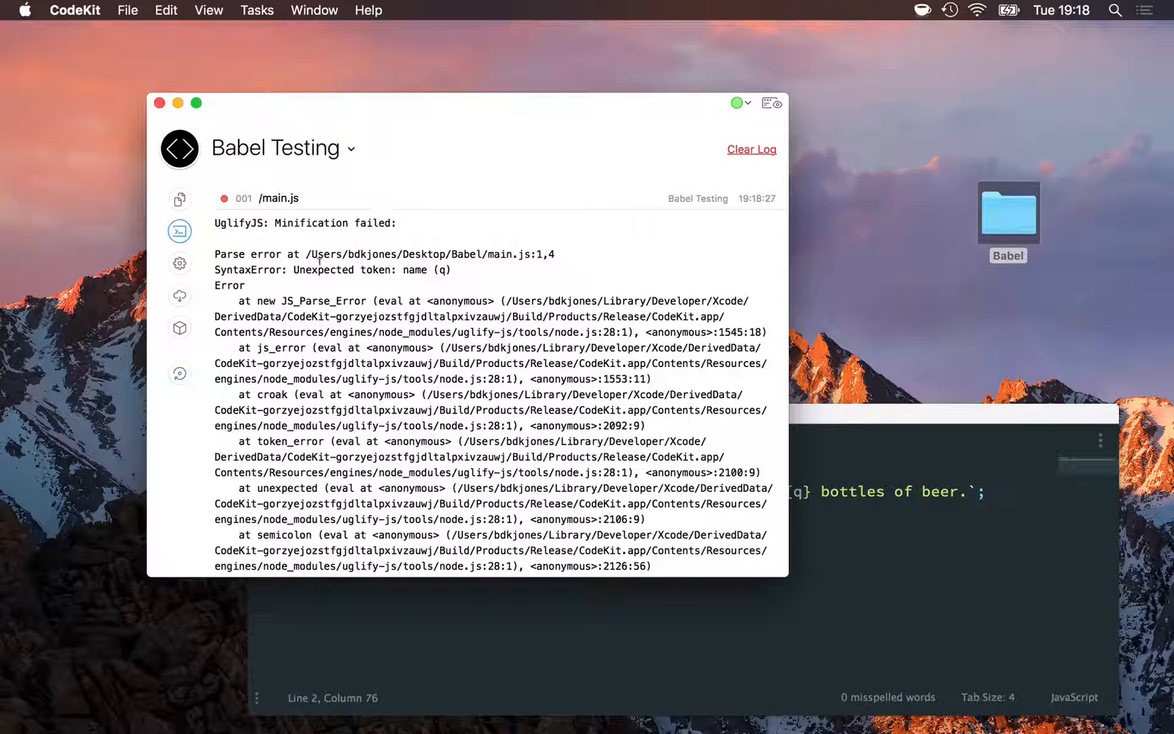
mouse_move(580, 616)
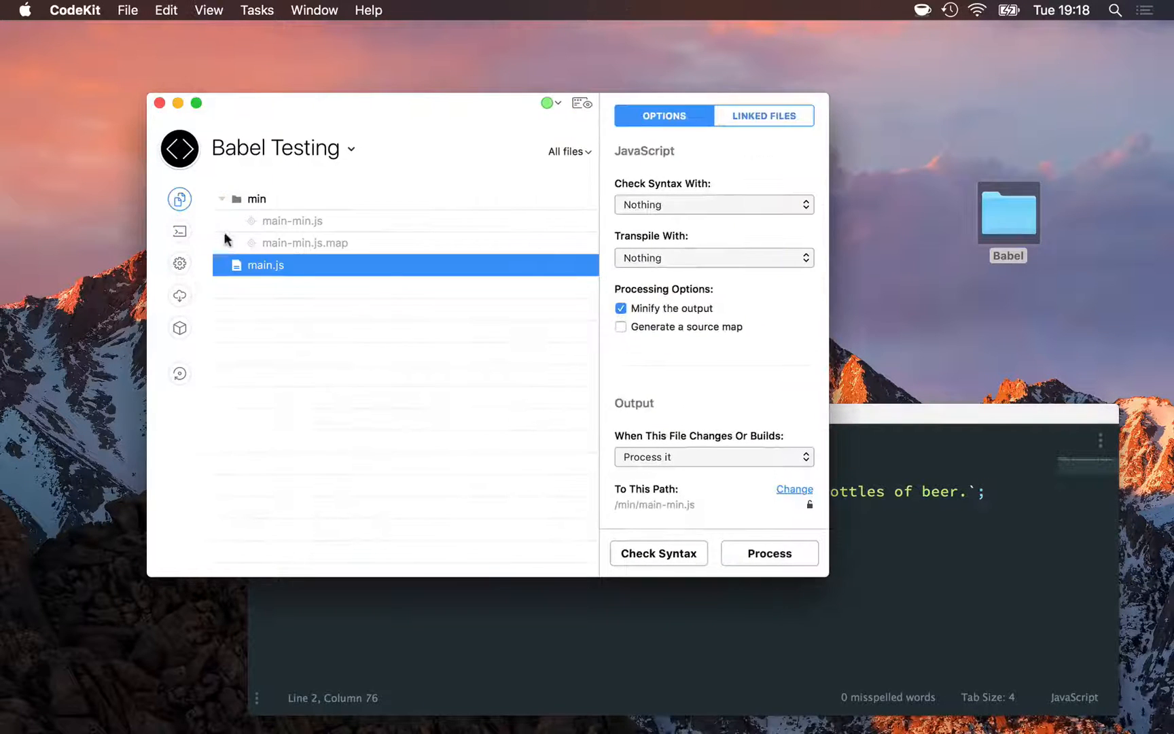
mouse_move(678, 246)
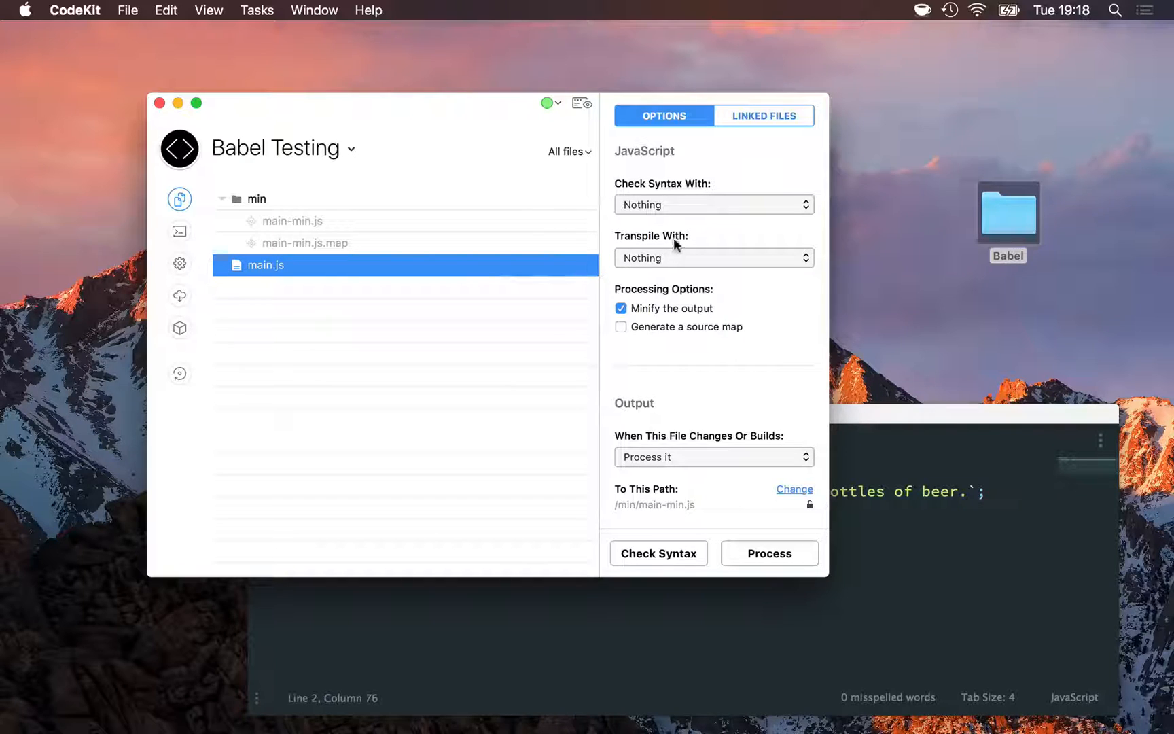
Set main.js's Transpile With option to Babel, keeping minification on
click(711, 258)
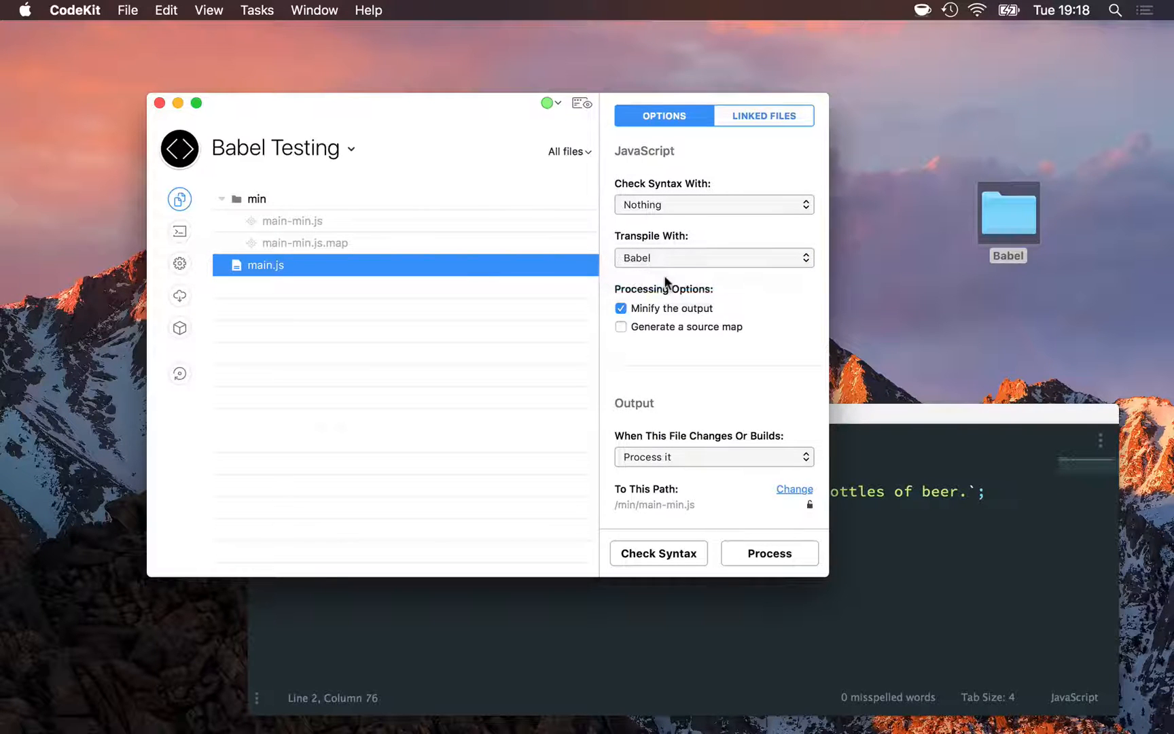
click(769, 552)
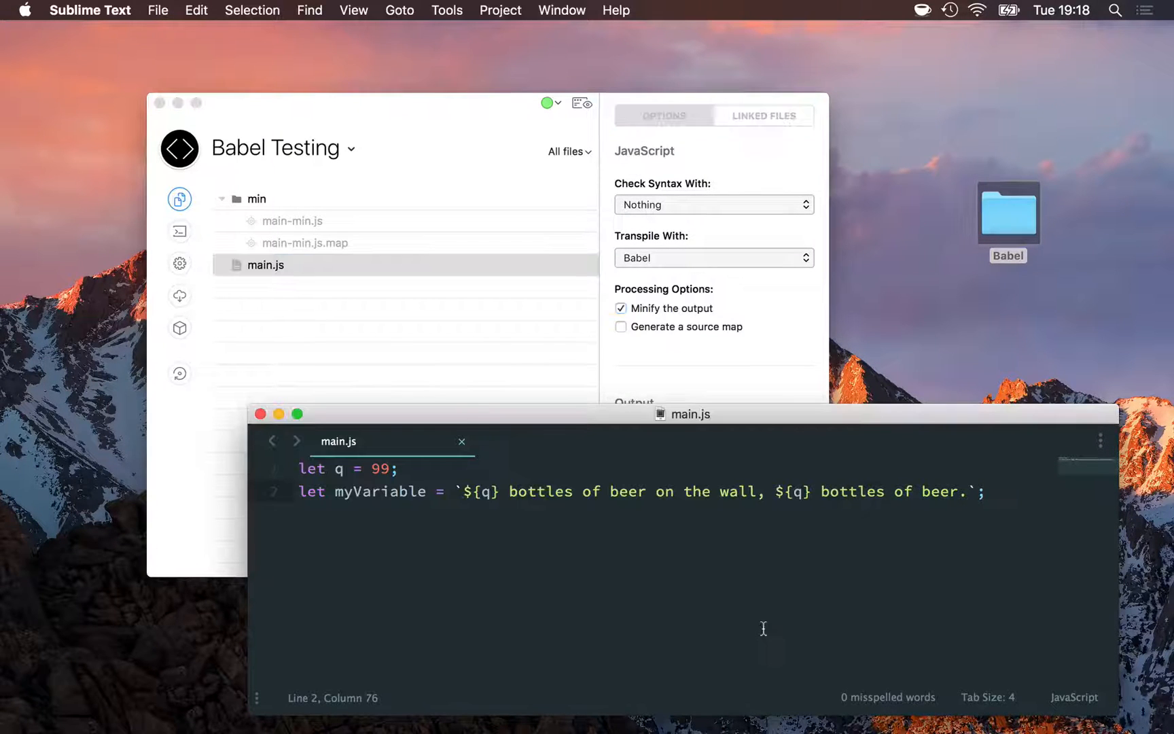
mouse_move(699, 558)
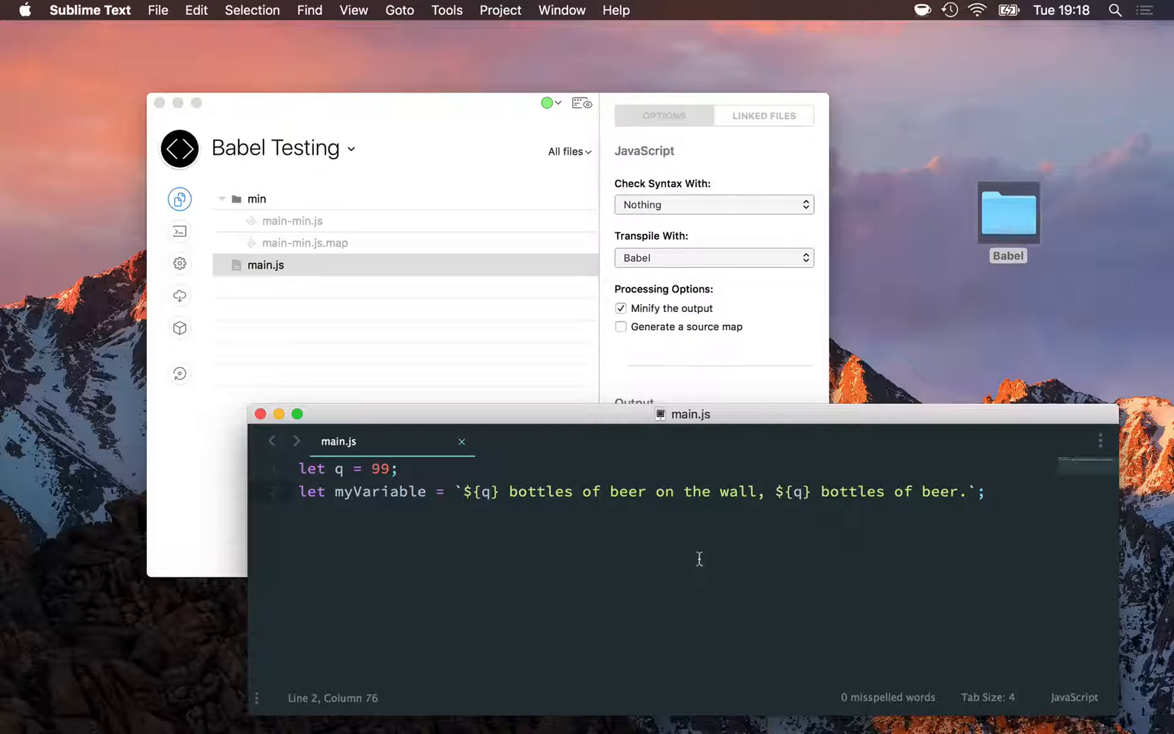
mouse_move(684, 519)
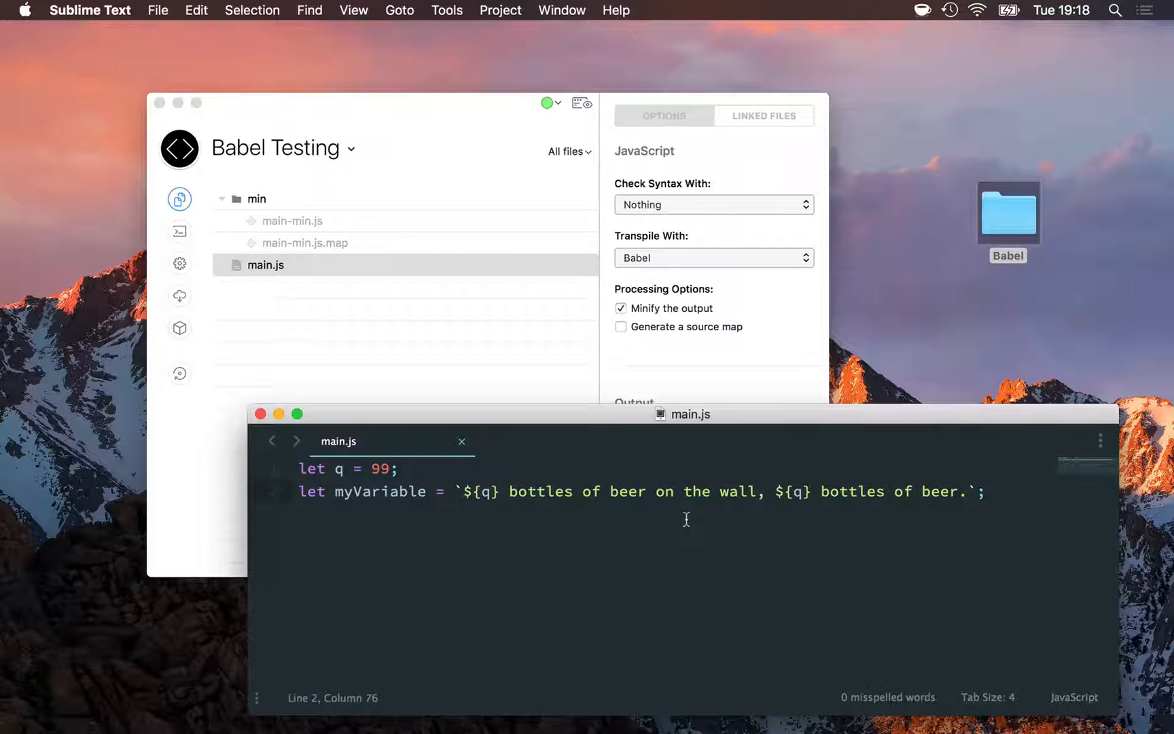
Select and preview main-min.js to confirm ES5 output with var and string concatenation
click(292, 220)
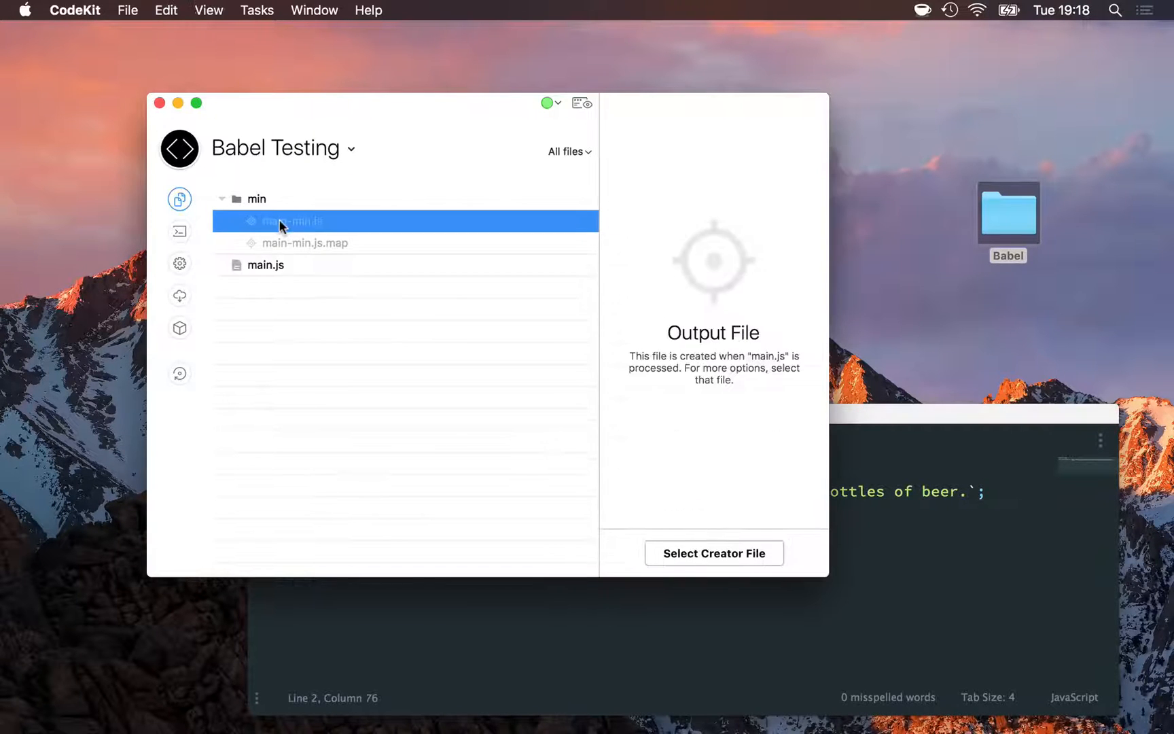
double_click(288, 221)
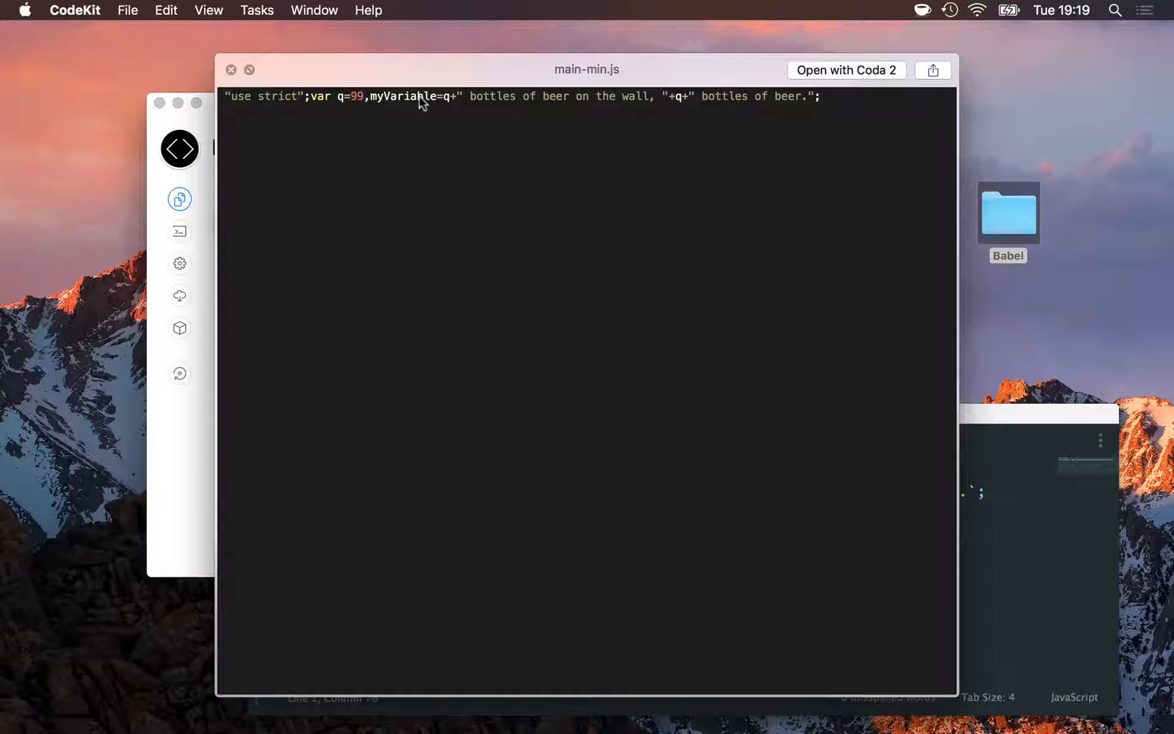
mouse_move(451, 108)
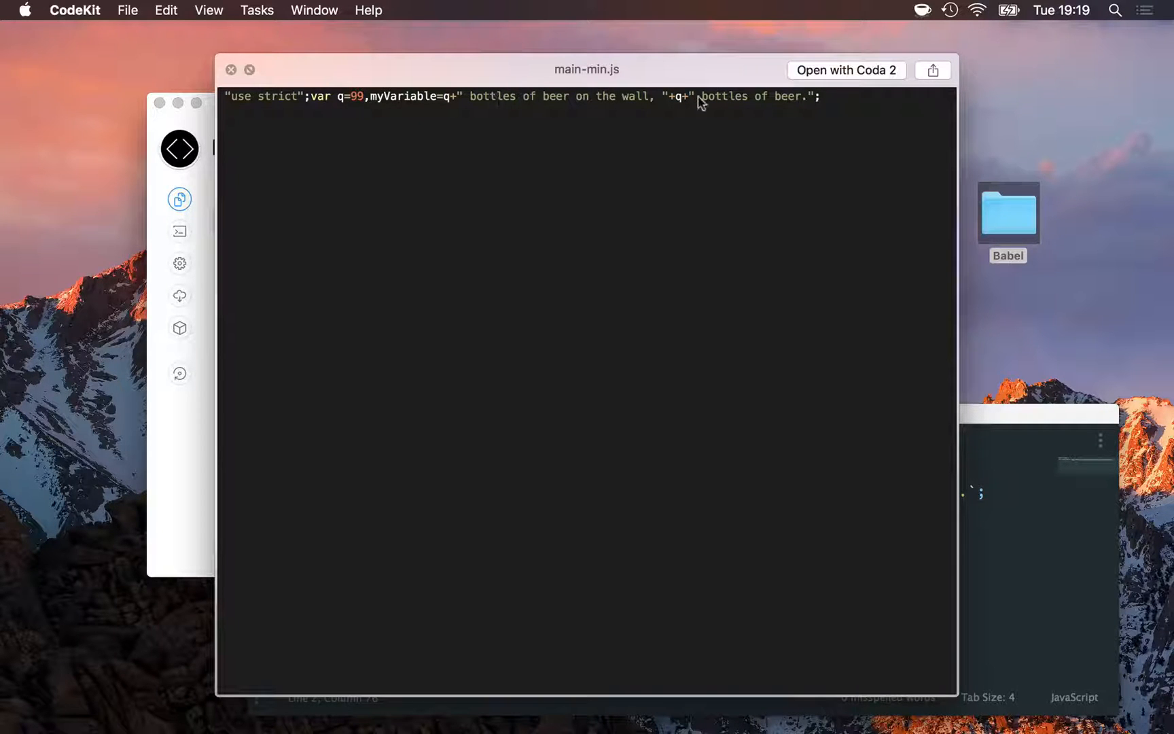
mouse_move(709, 104)
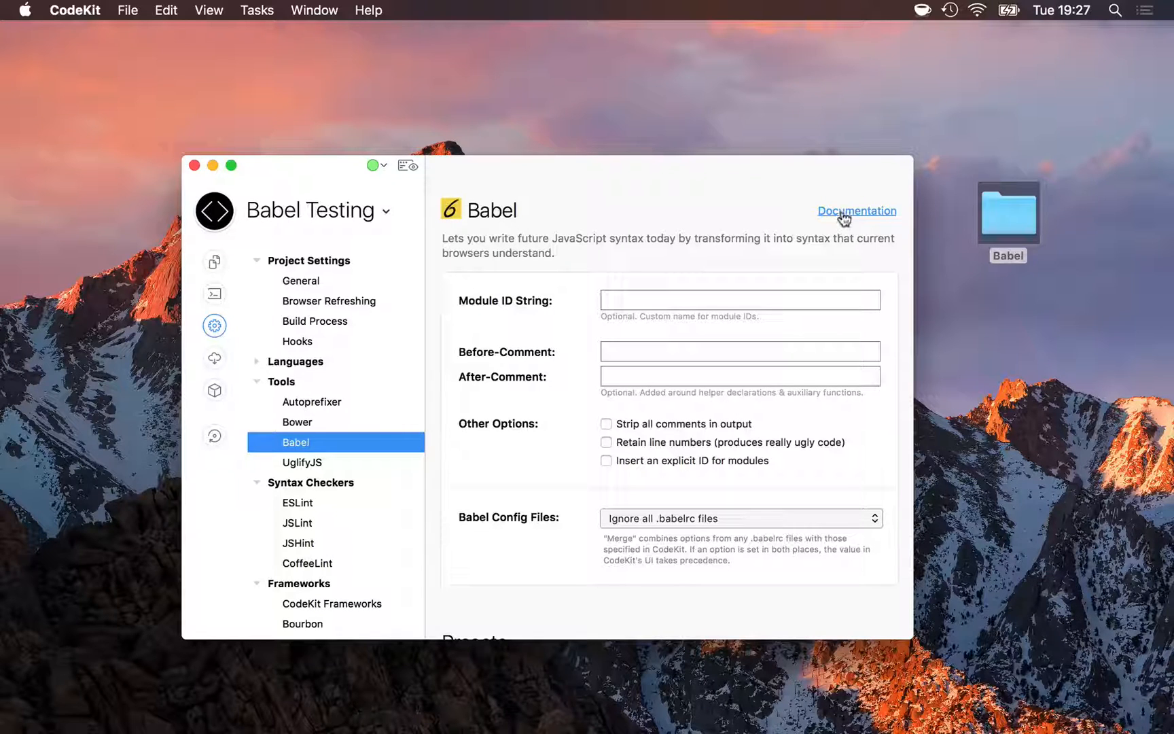
mouse_move(810, 631)
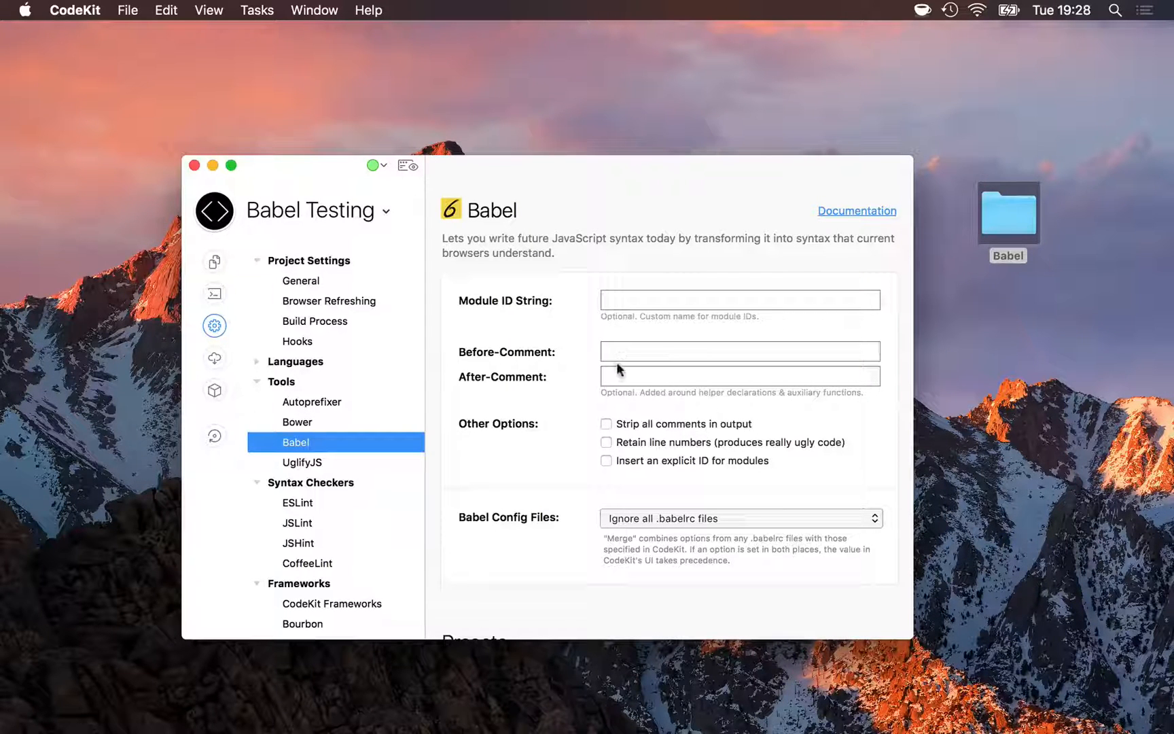
mouse_move(612, 395)
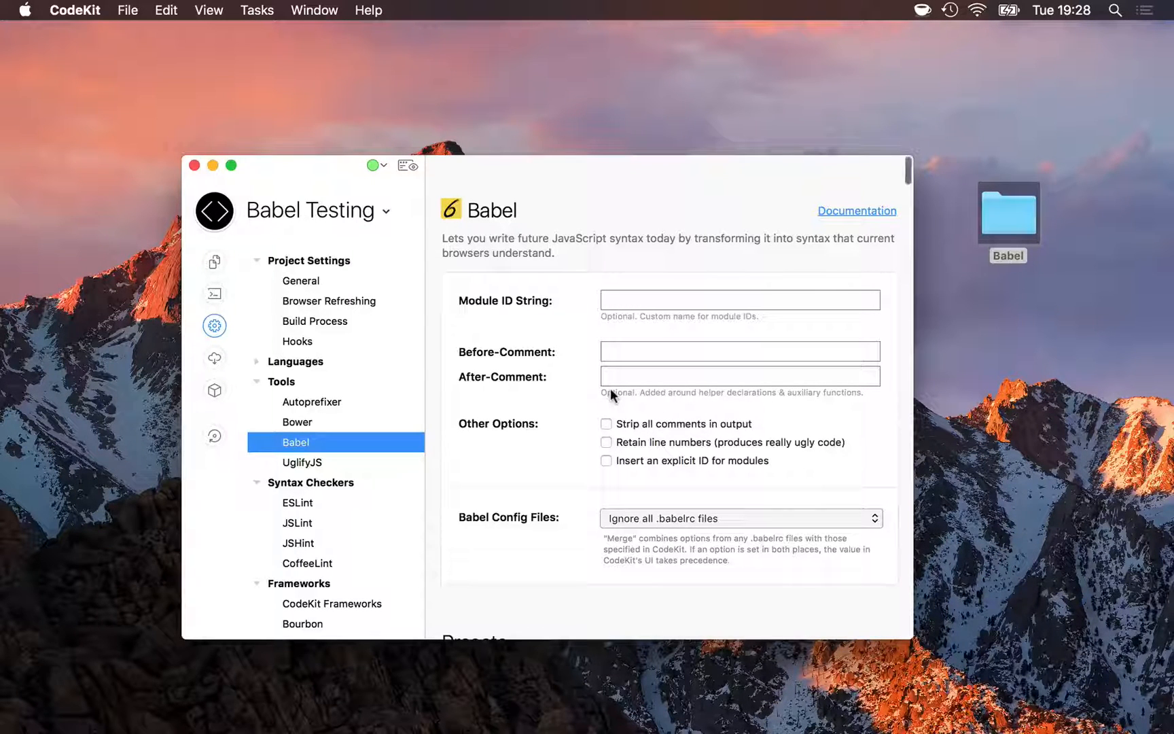
View the Babel Config Files choices and leave it set to ignore all .babelrc files
scroll(down, 3)
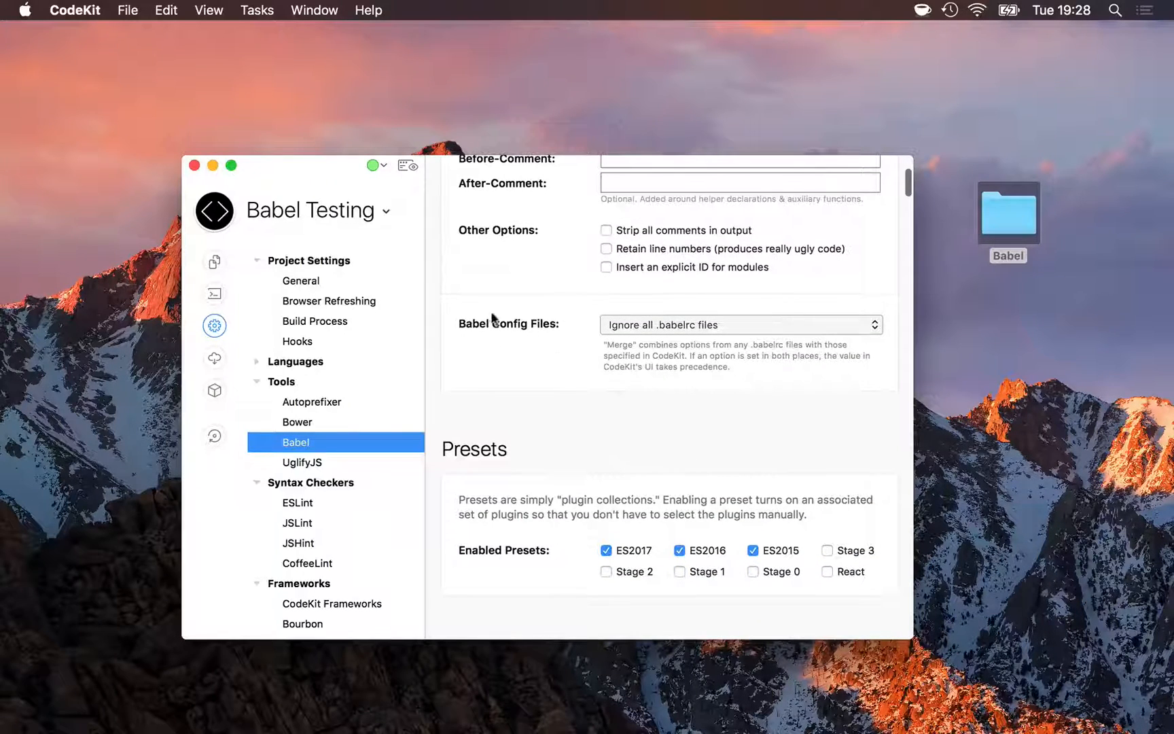
mouse_move(542, 326)
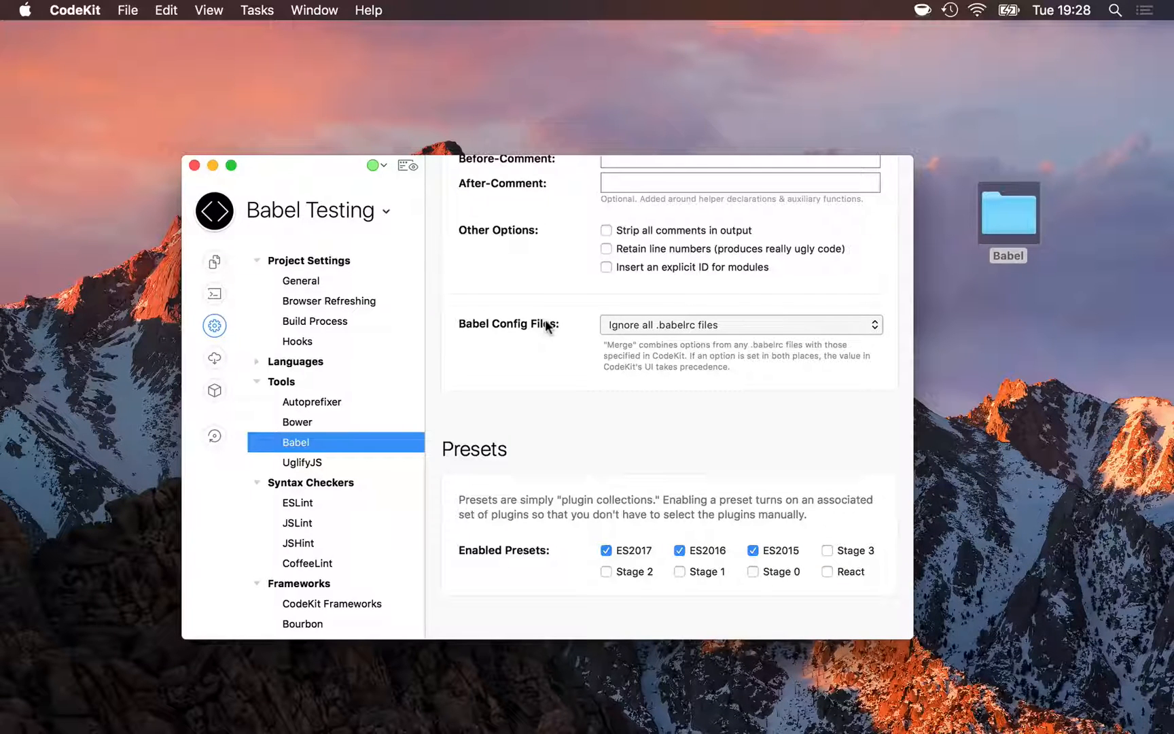
mouse_move(644, 334)
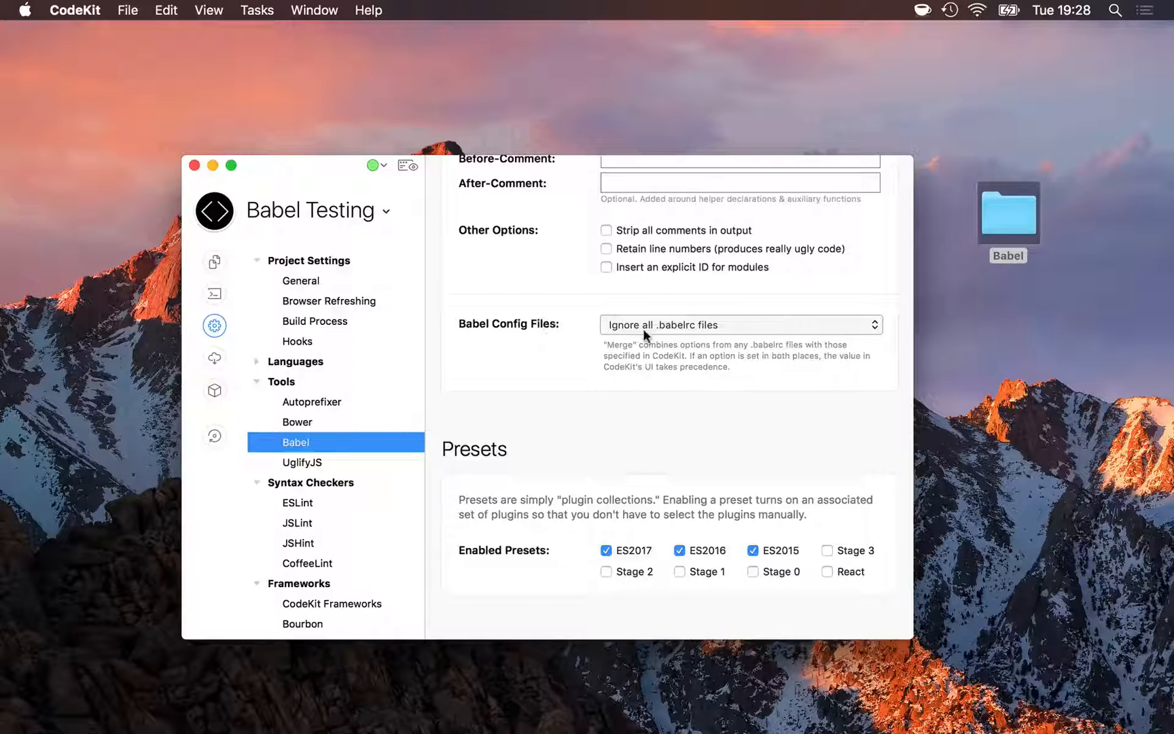
mouse_move(692, 333)
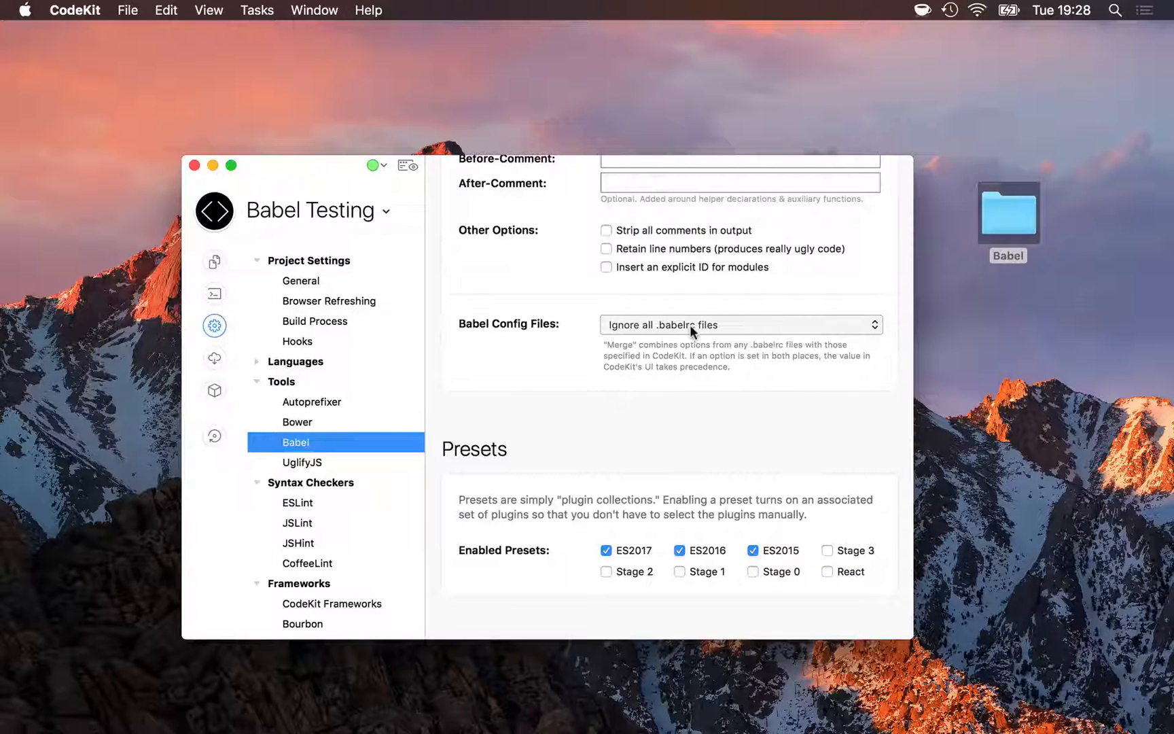
mouse_move(817, 620)
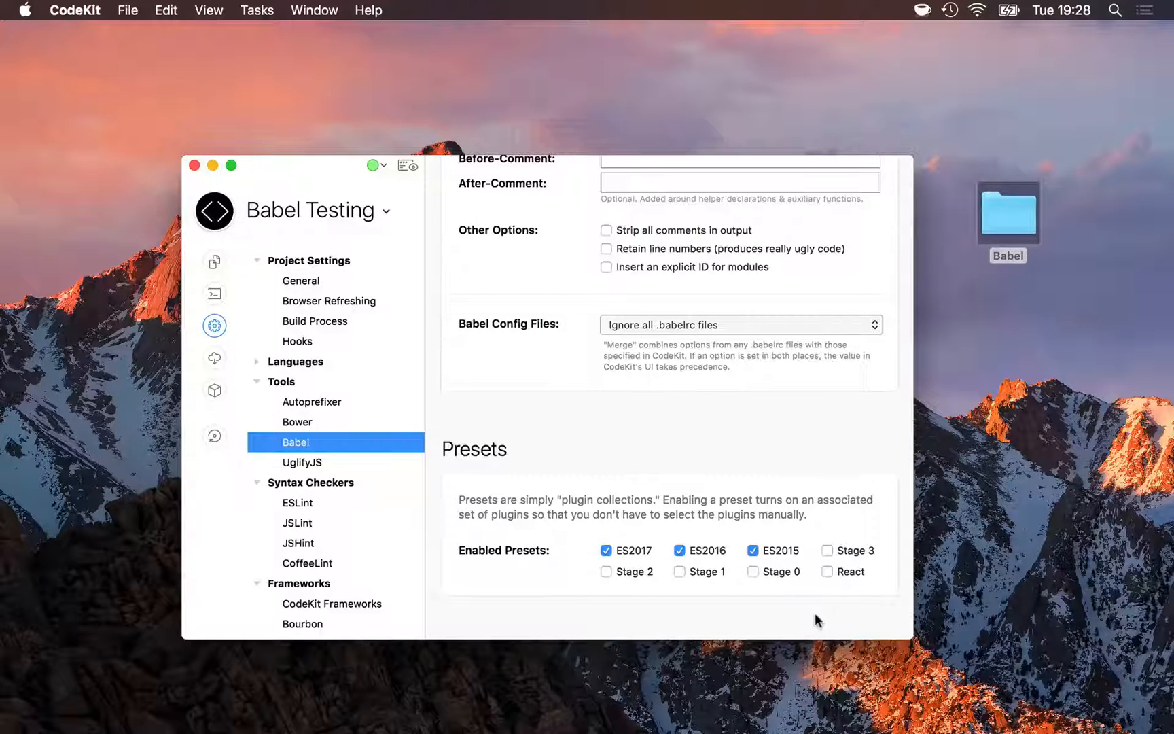
mouse_move(695, 332)
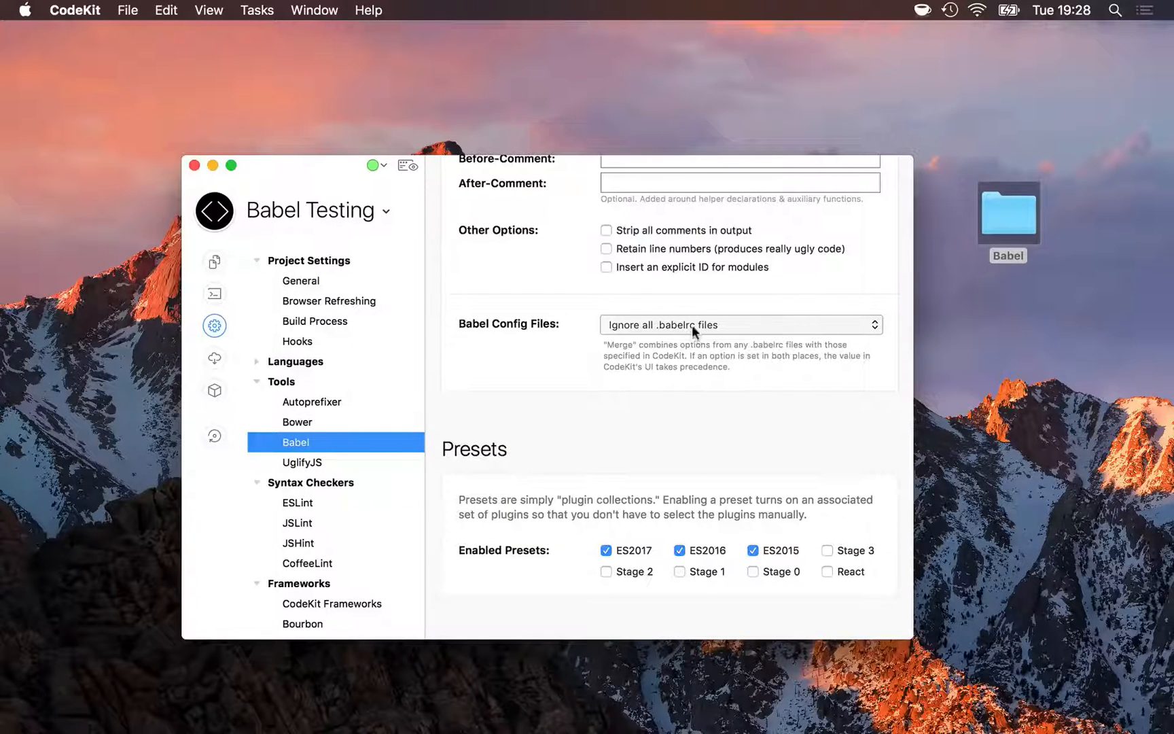
click(737, 325)
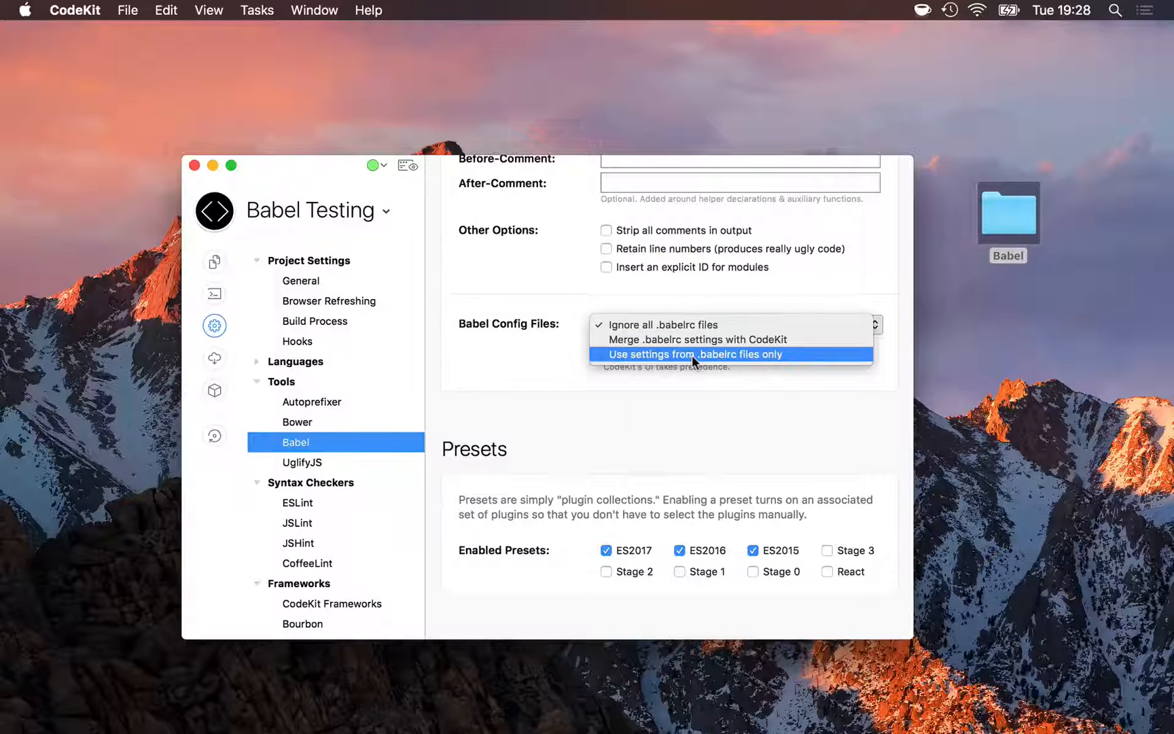
mouse_move(693, 340)
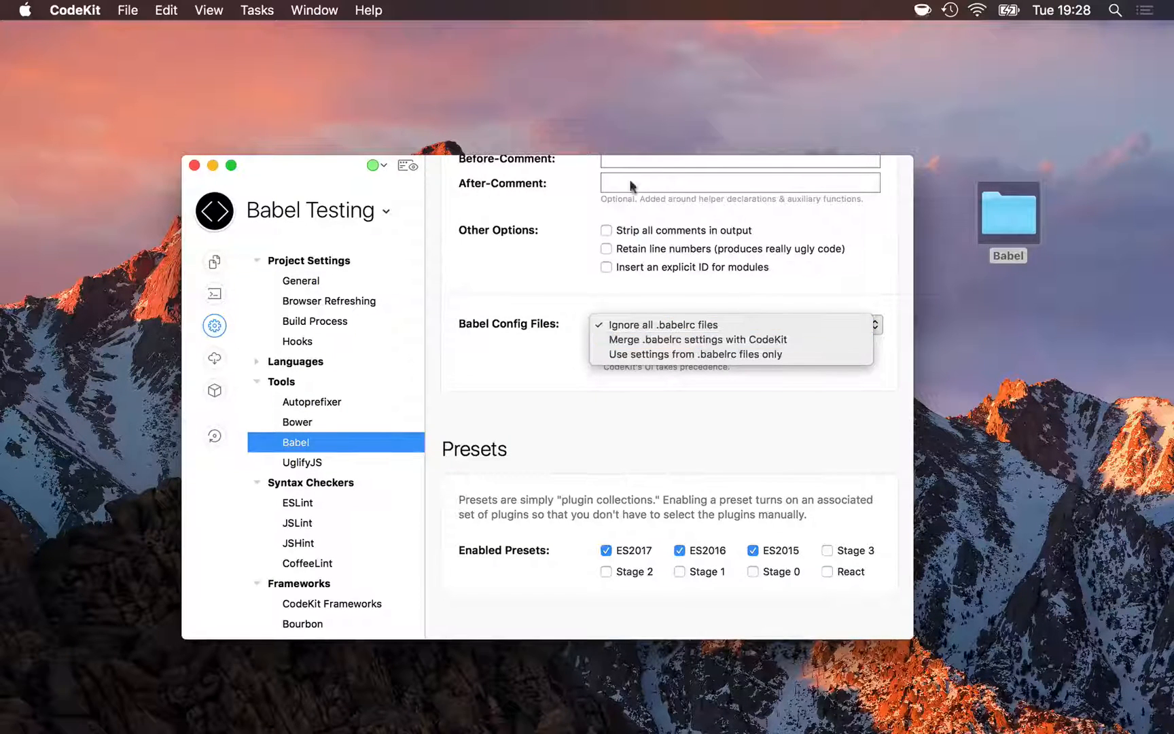
mouse_move(696, 340)
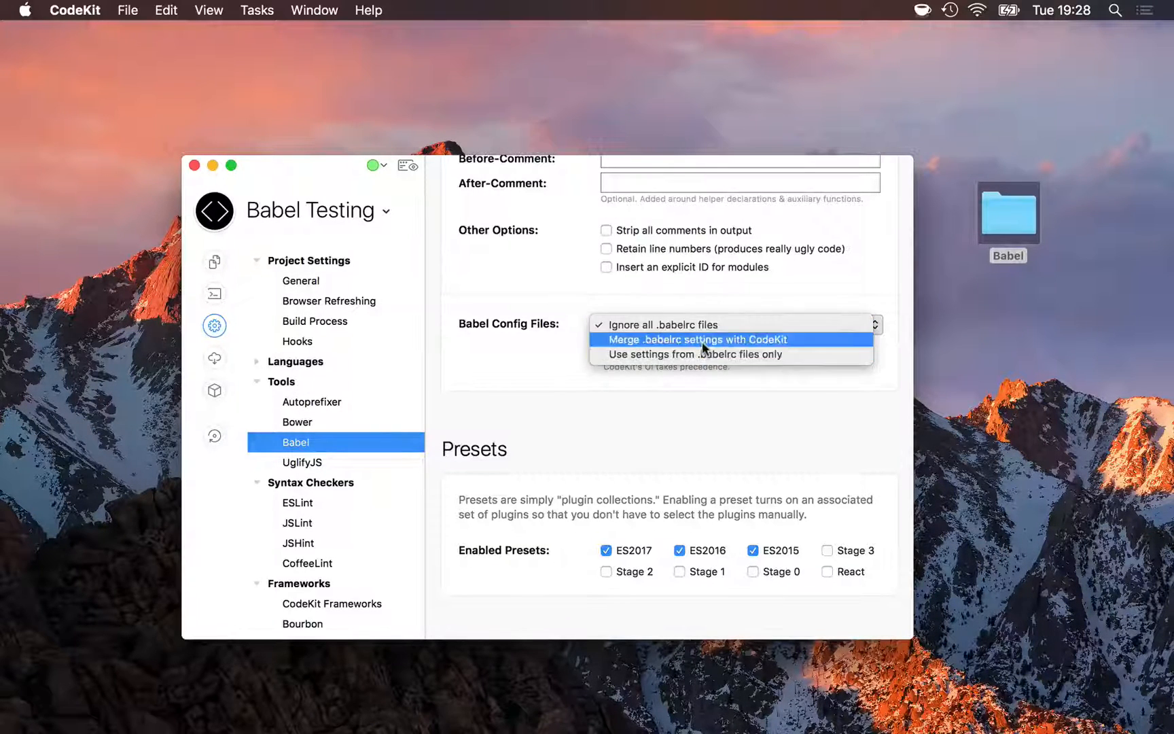
click(662, 324)
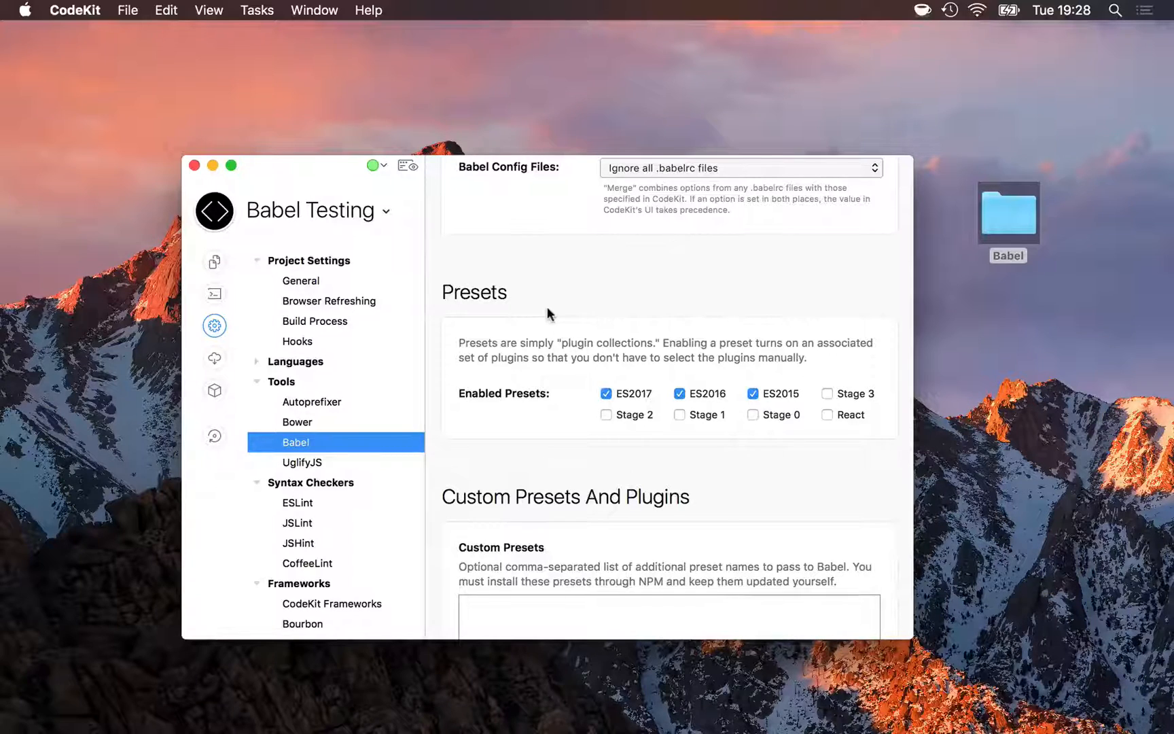
mouse_move(565, 342)
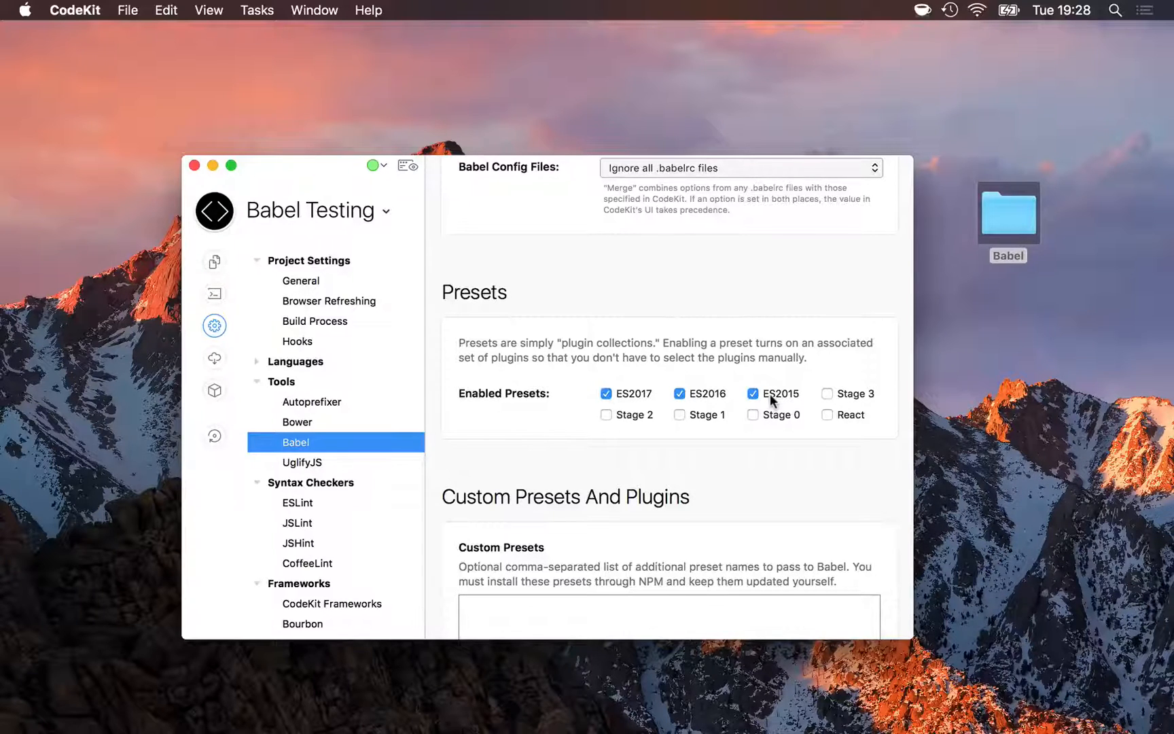
mouse_move(860, 402)
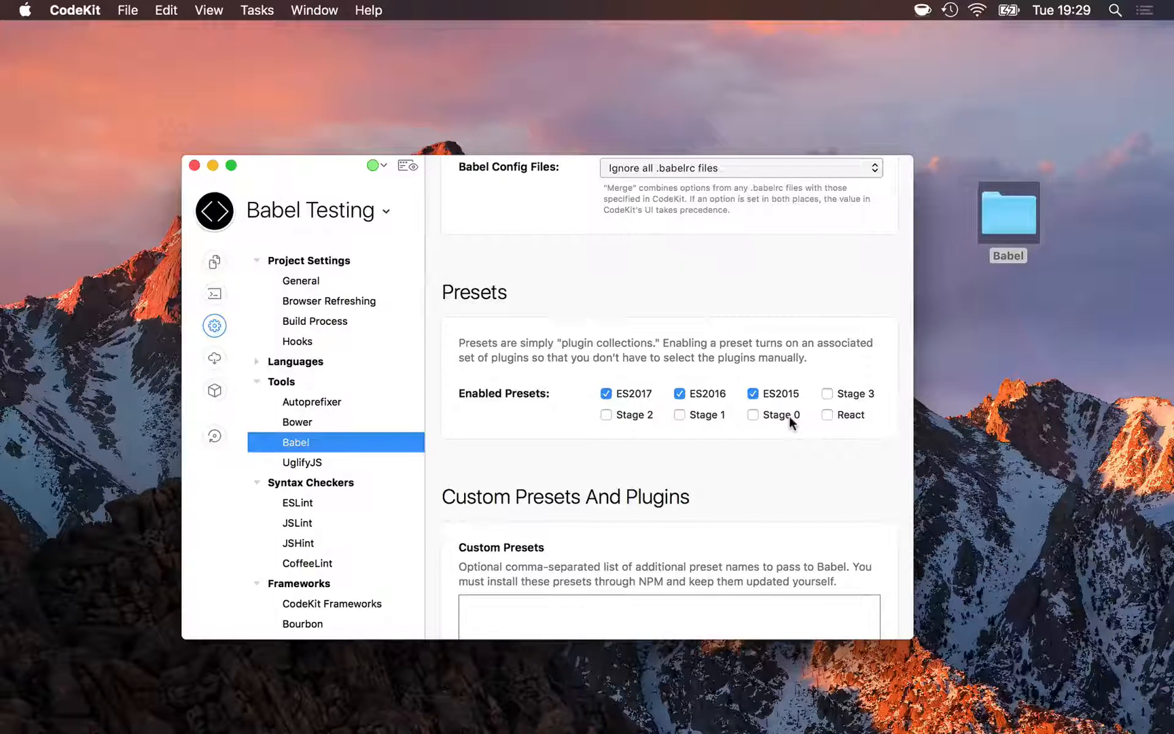
mouse_move(847, 400)
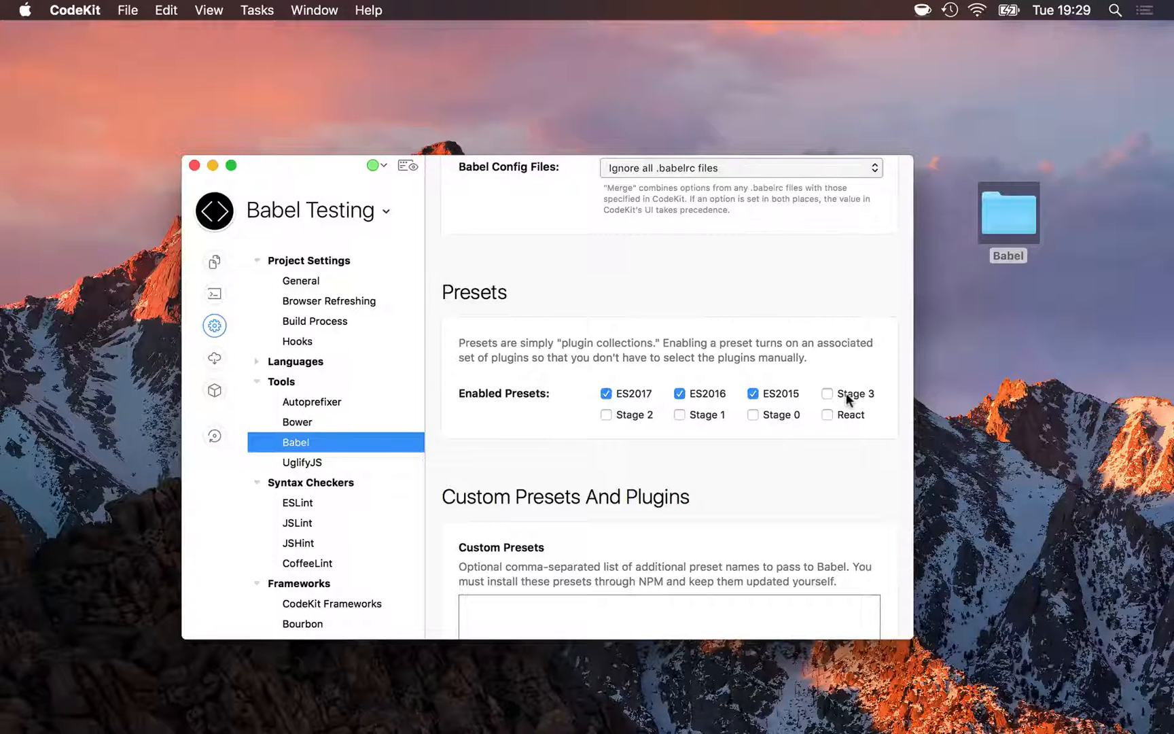
mouse_move(790, 422)
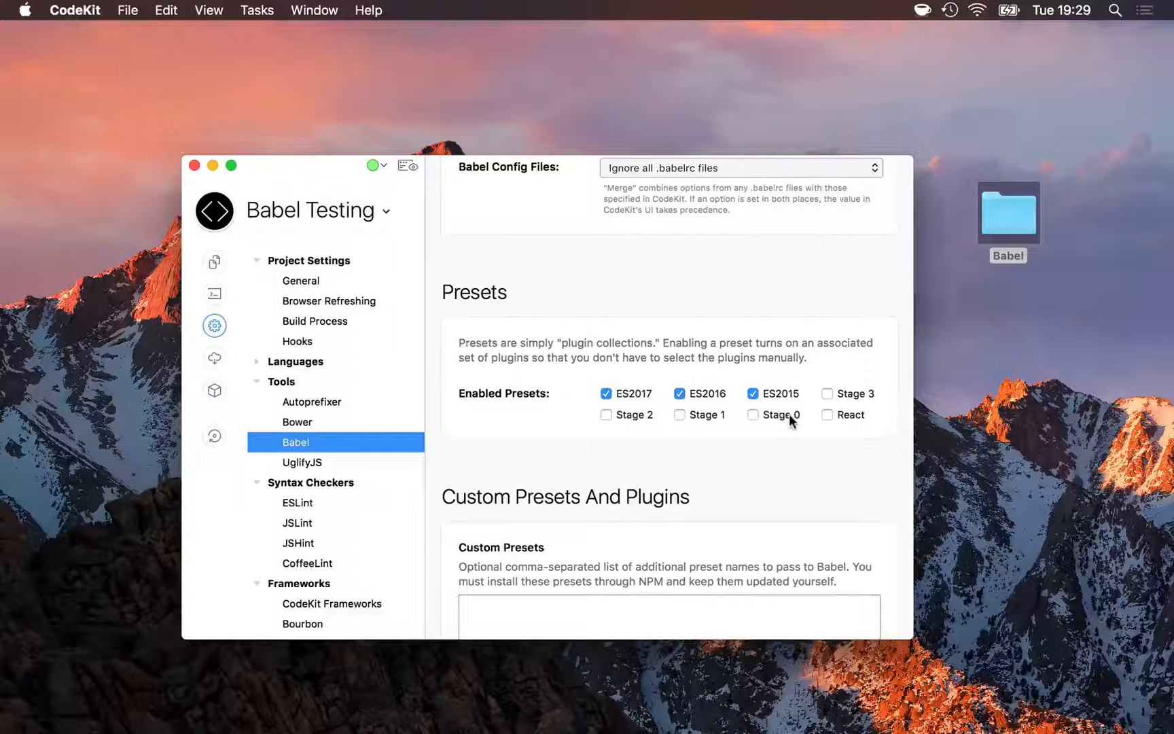
Tick the React preset under Enabled Presets alongside ES2017, ES2016 and ES2015
click(827, 415)
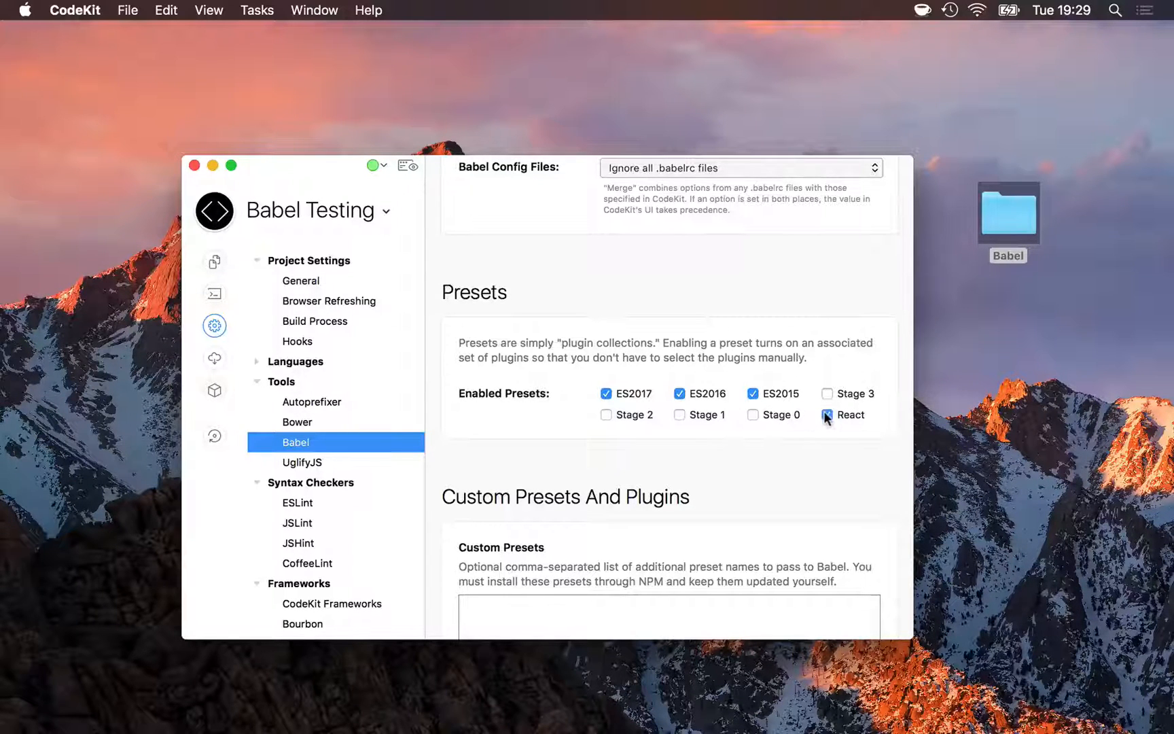
click(827, 414)
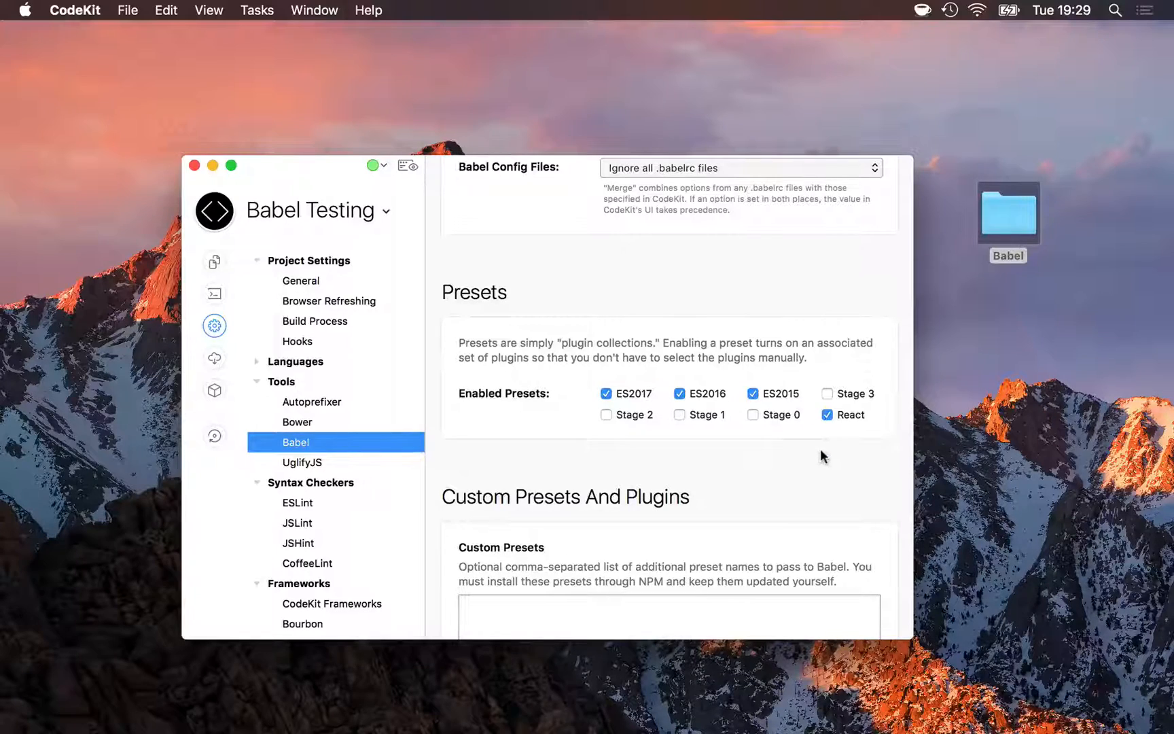
scroll(down, 3)
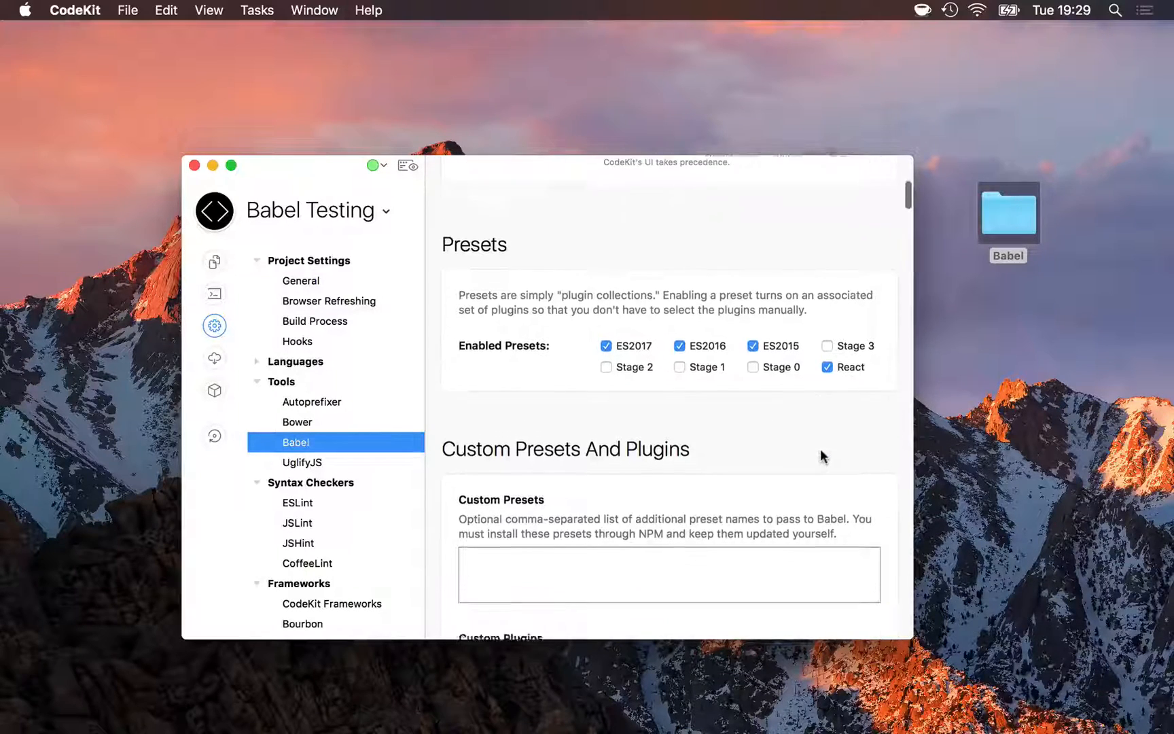
scroll(down, 3)
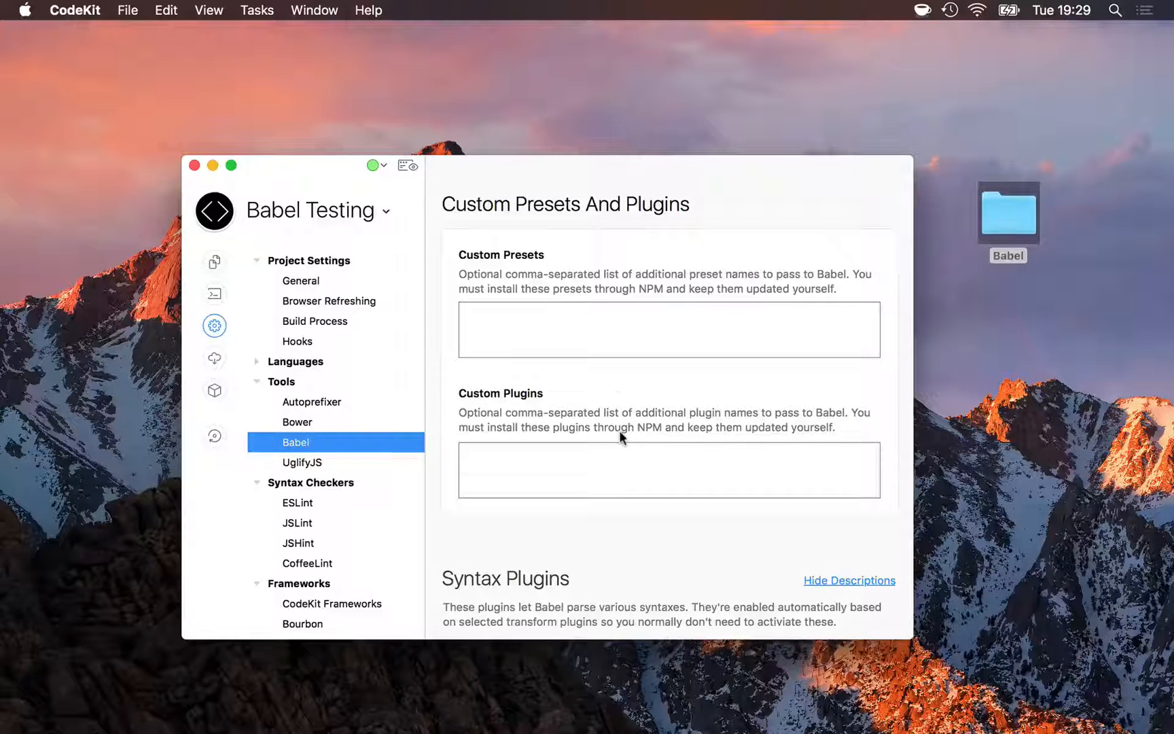
mouse_move(321, 251)
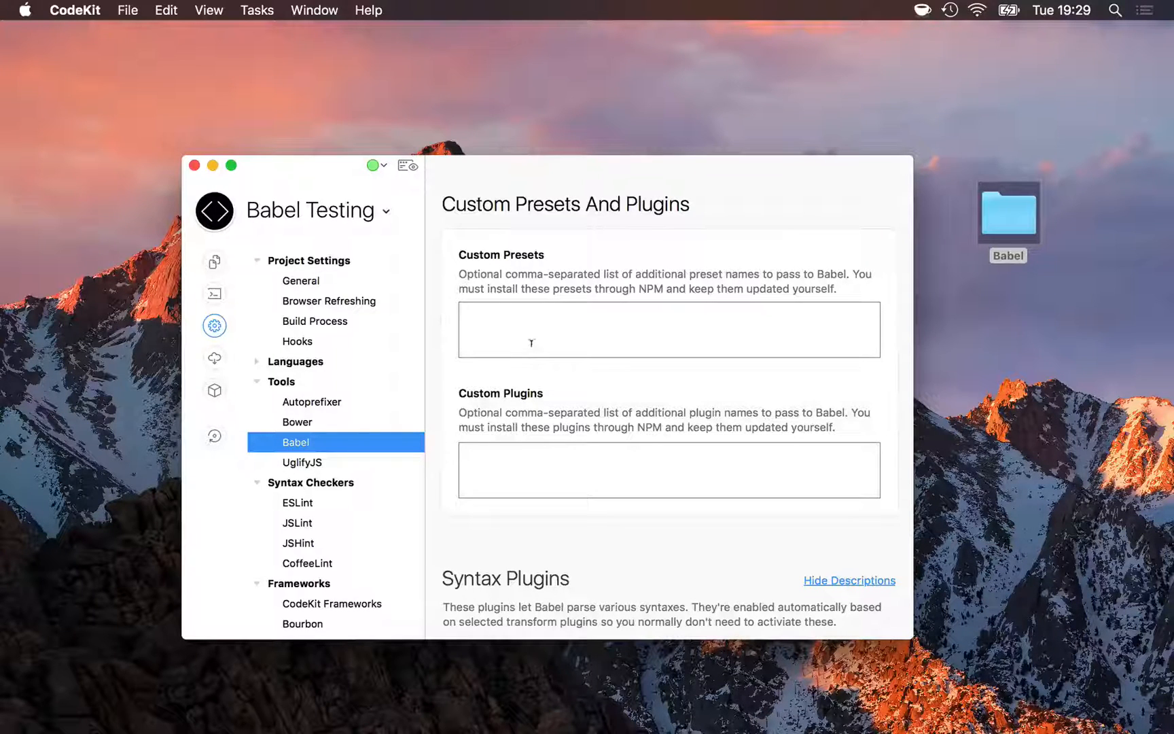
mouse_move(674, 328)
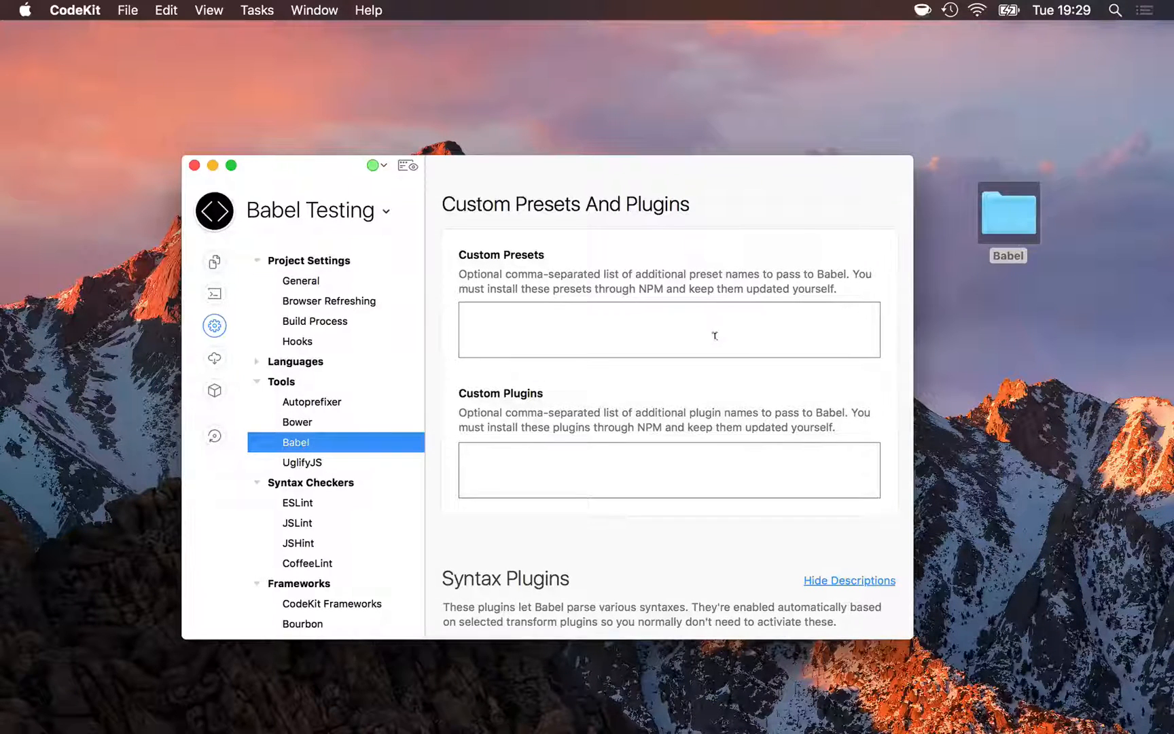
scroll(down, 3)
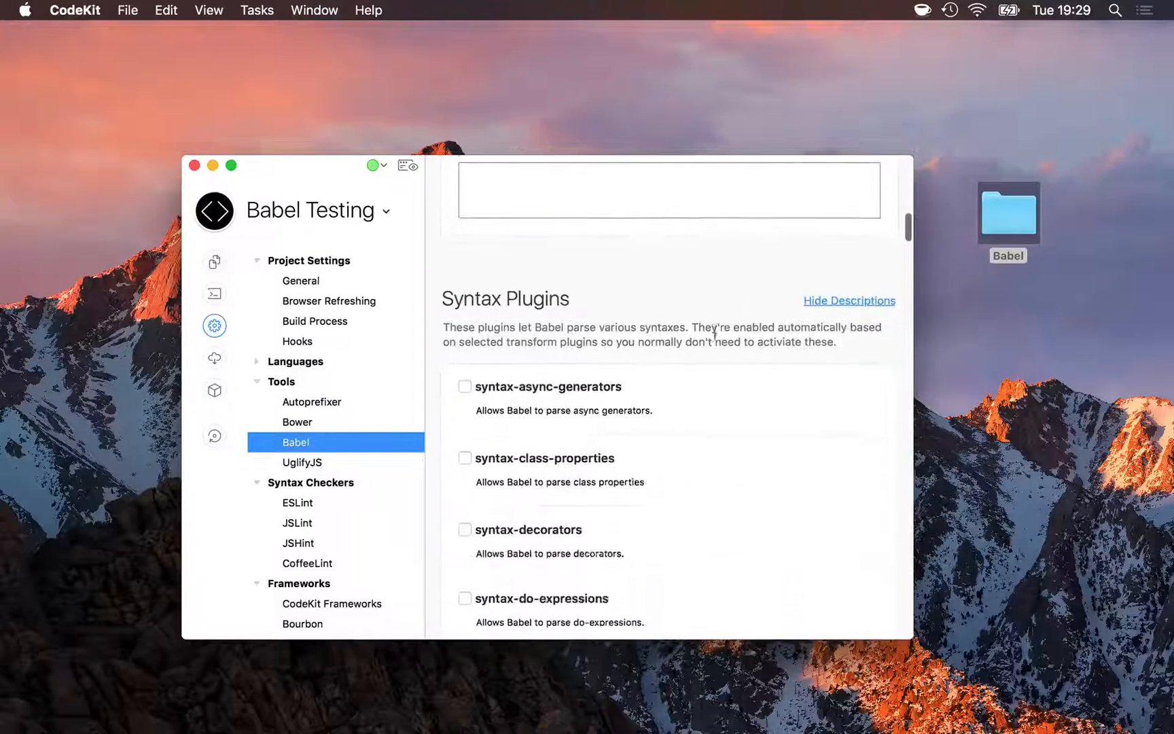
scroll(up, 3)
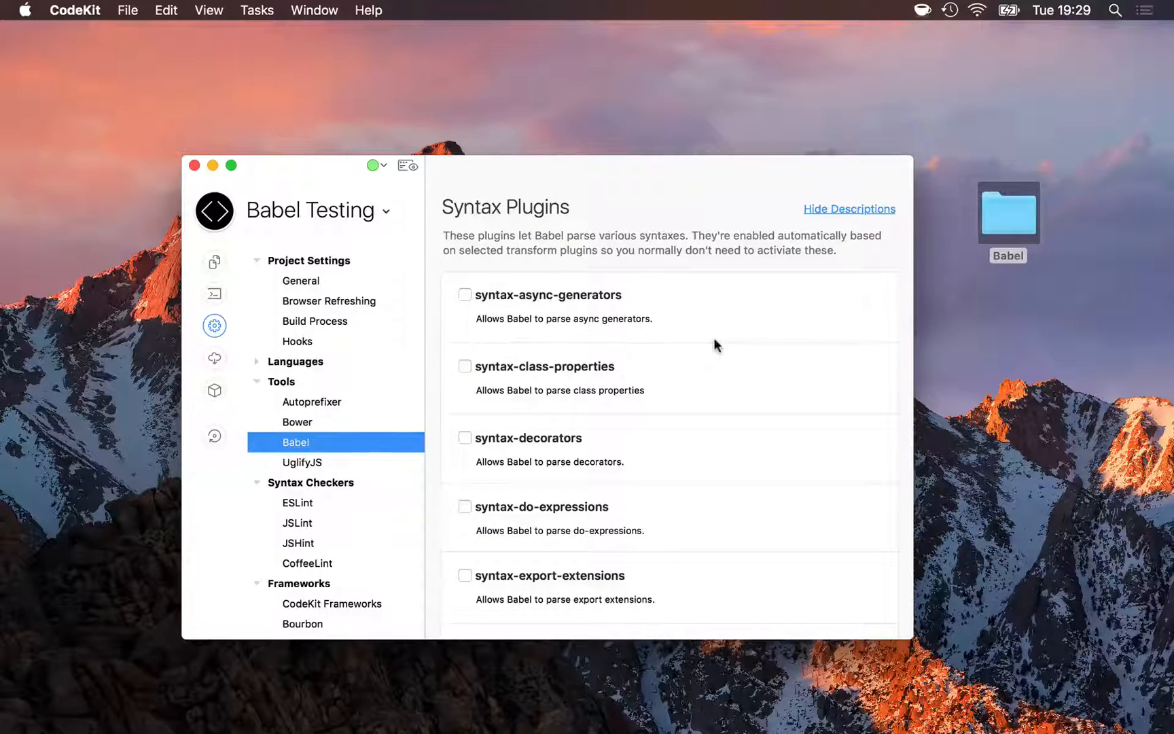
scroll(down, 3)
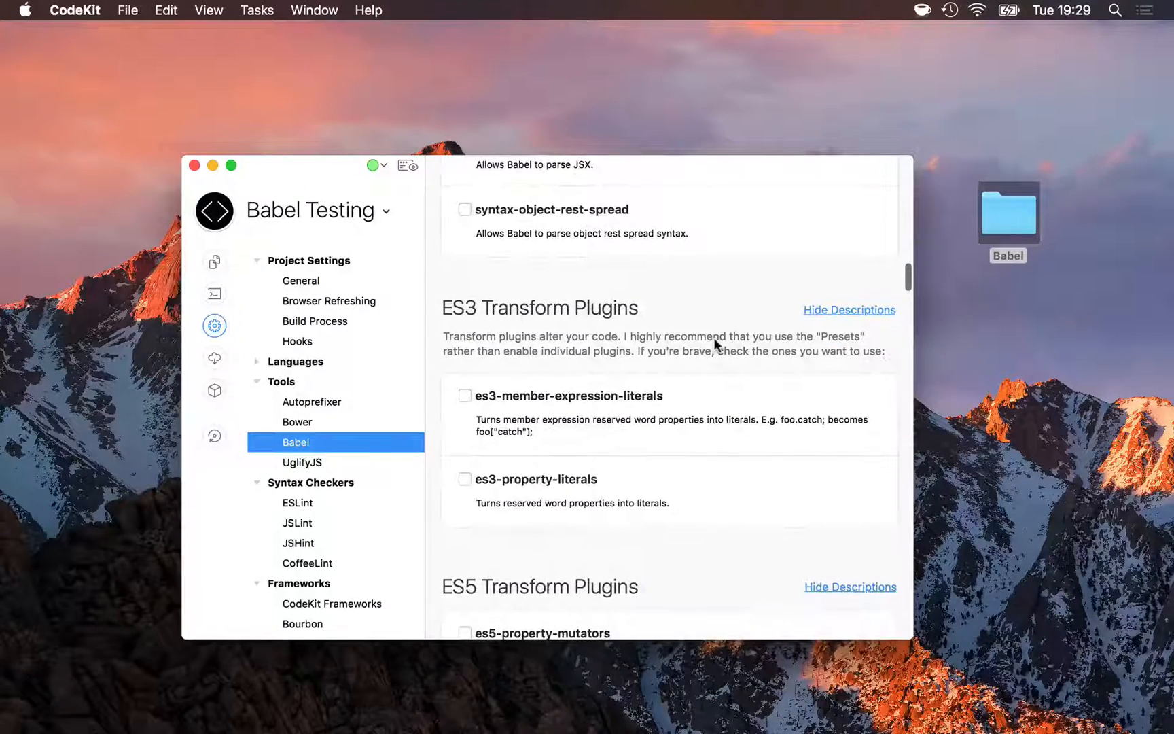
scroll(down, 3)
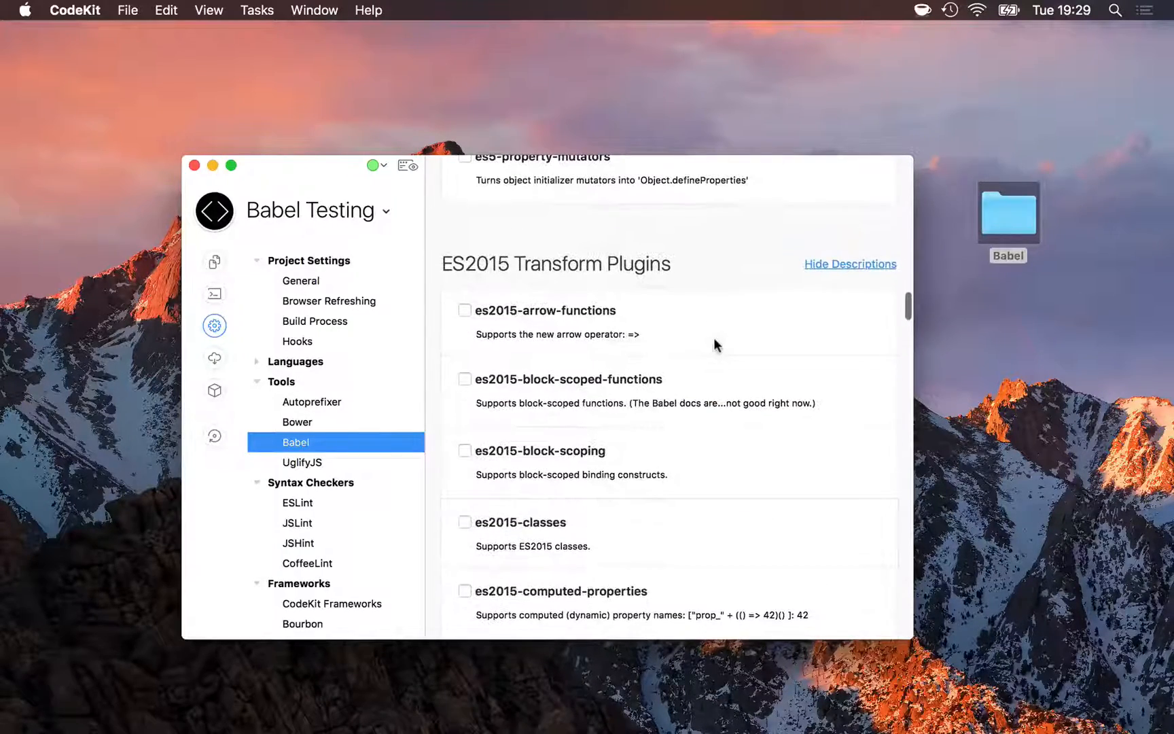